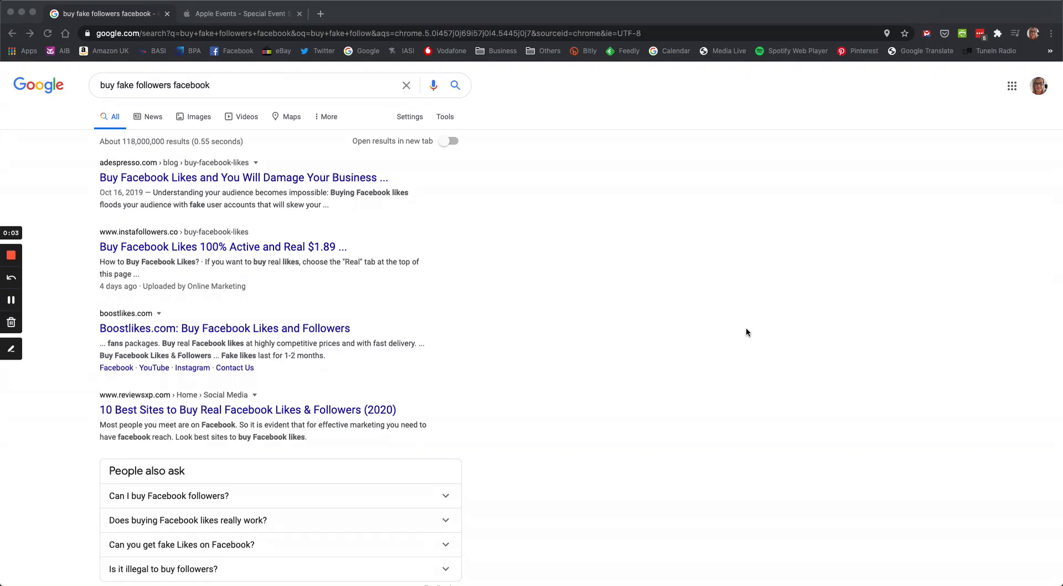
mouse_move(735, 332)
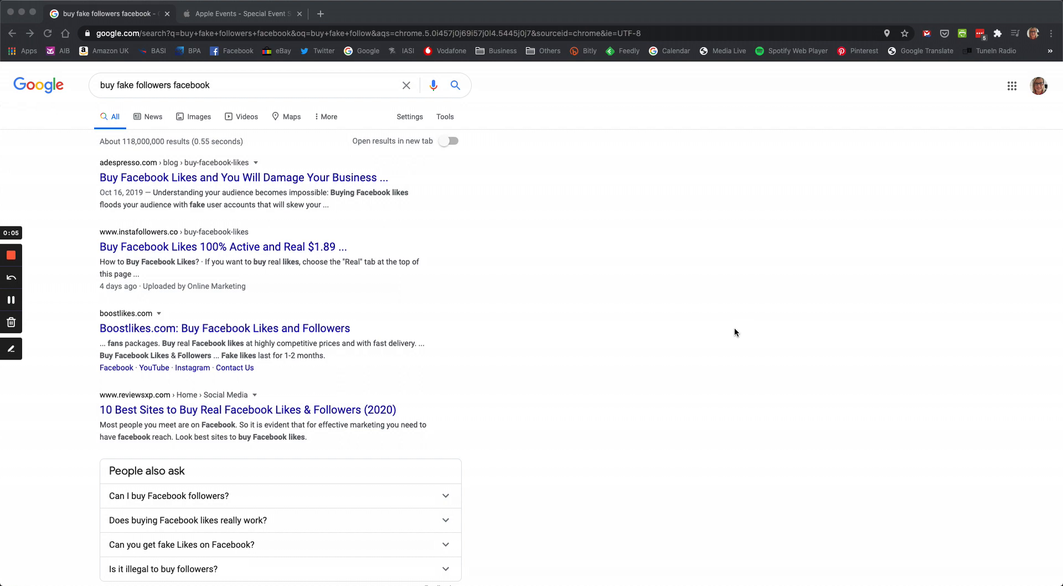
scroll(down, 3)
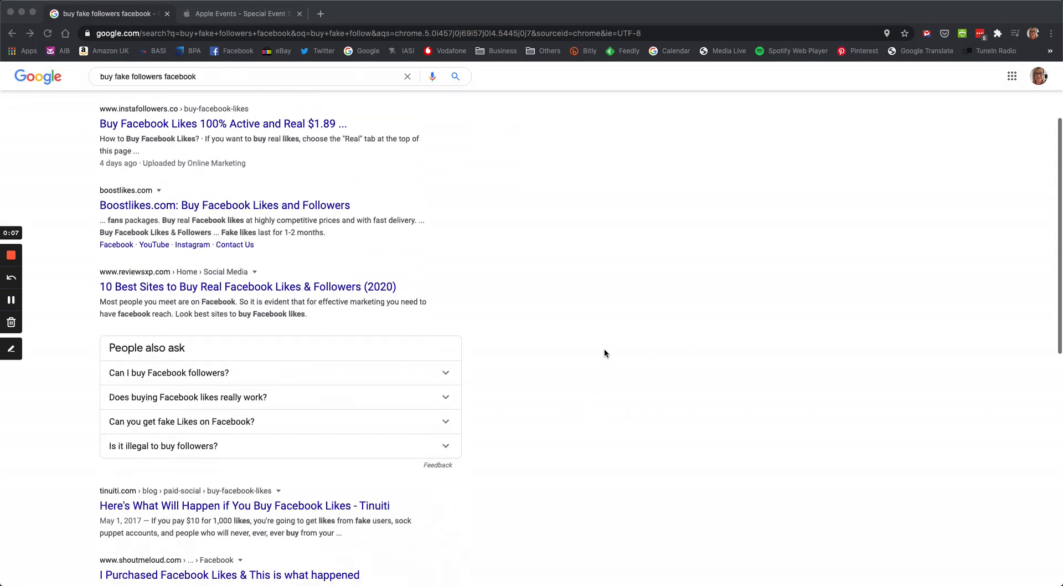
scroll(down, 3)
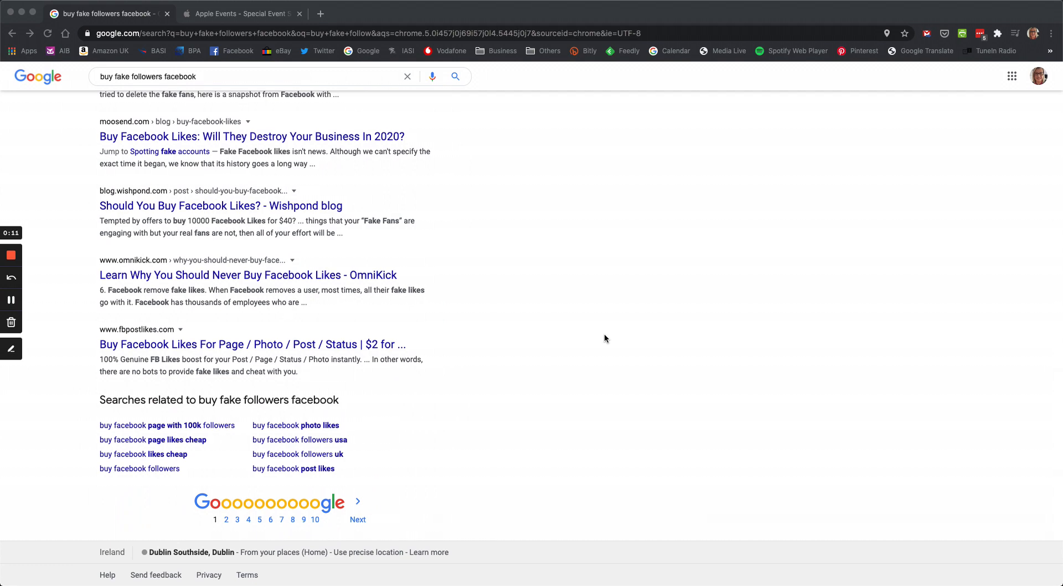
scroll(up, 3)
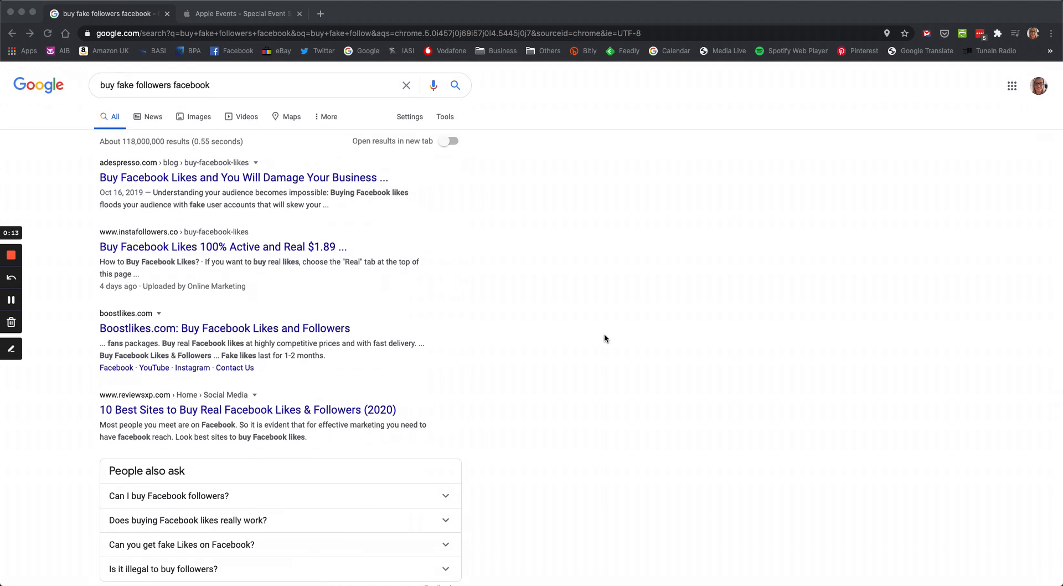
mouse_move(630, 400)
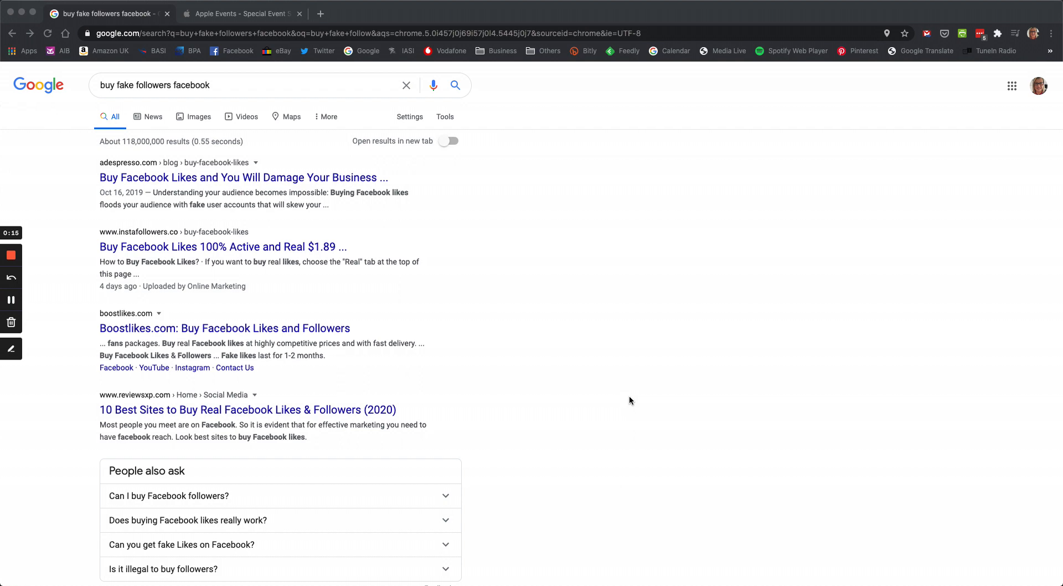
scroll(down, 3)
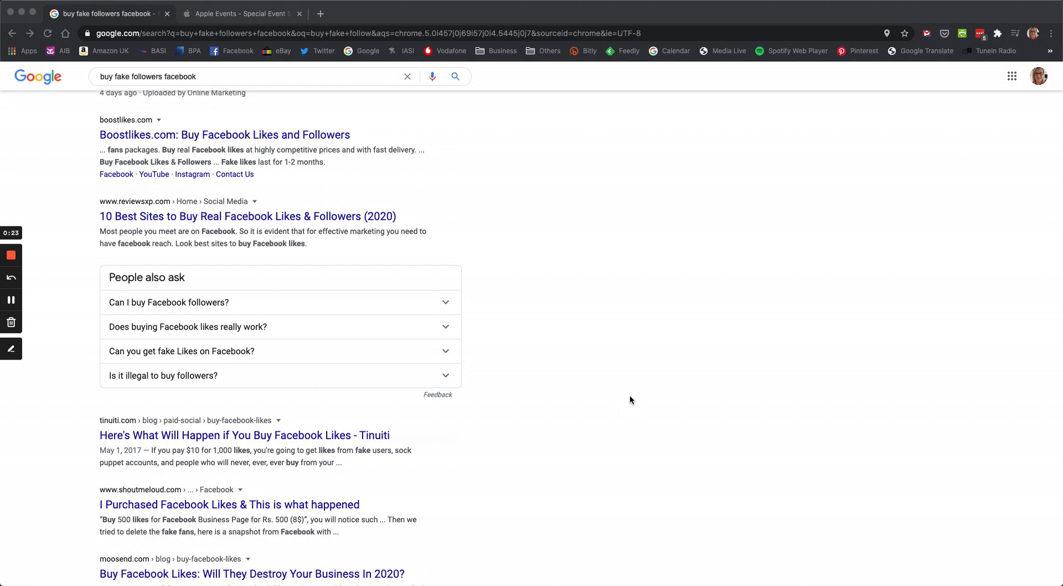
mouse_move(608, 421)
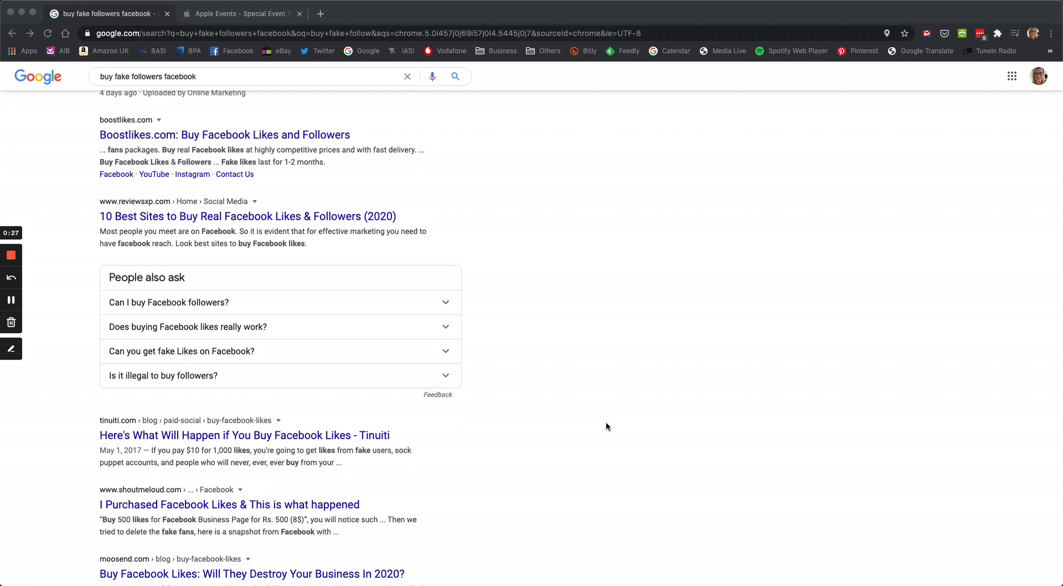
mouse_move(612, 431)
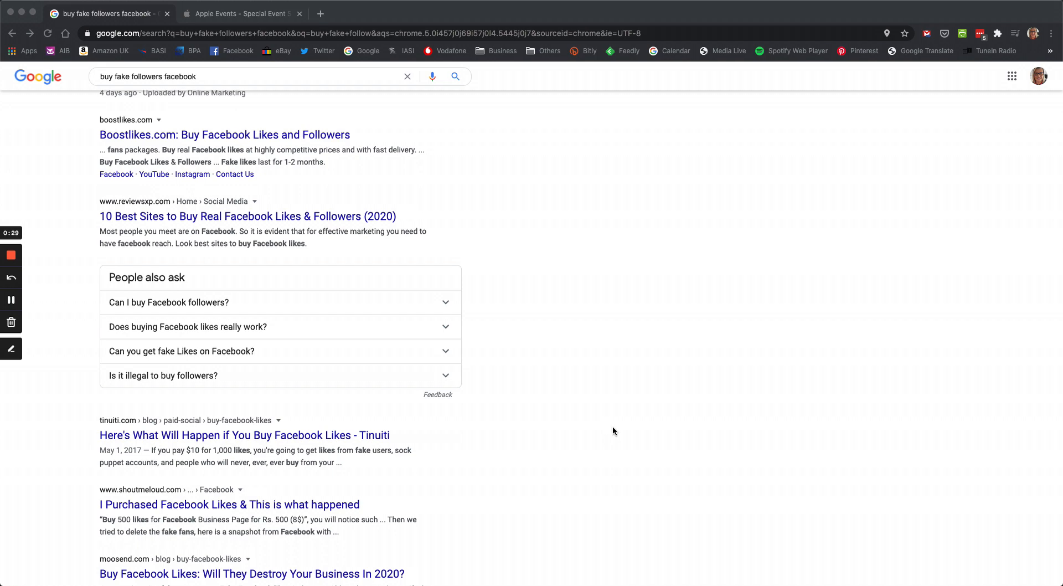
scroll(up, 3)
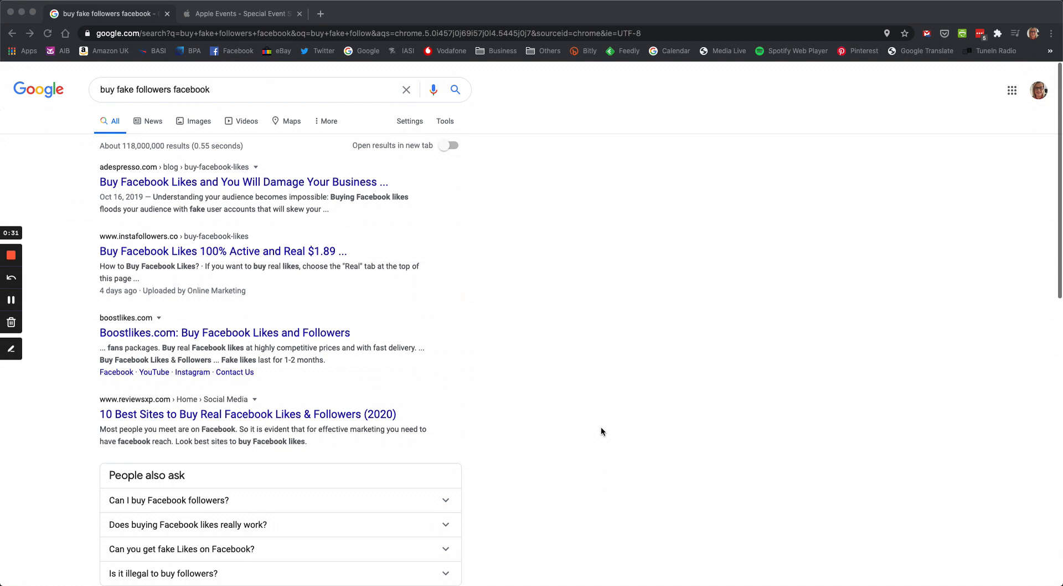
scroll(up, 3)
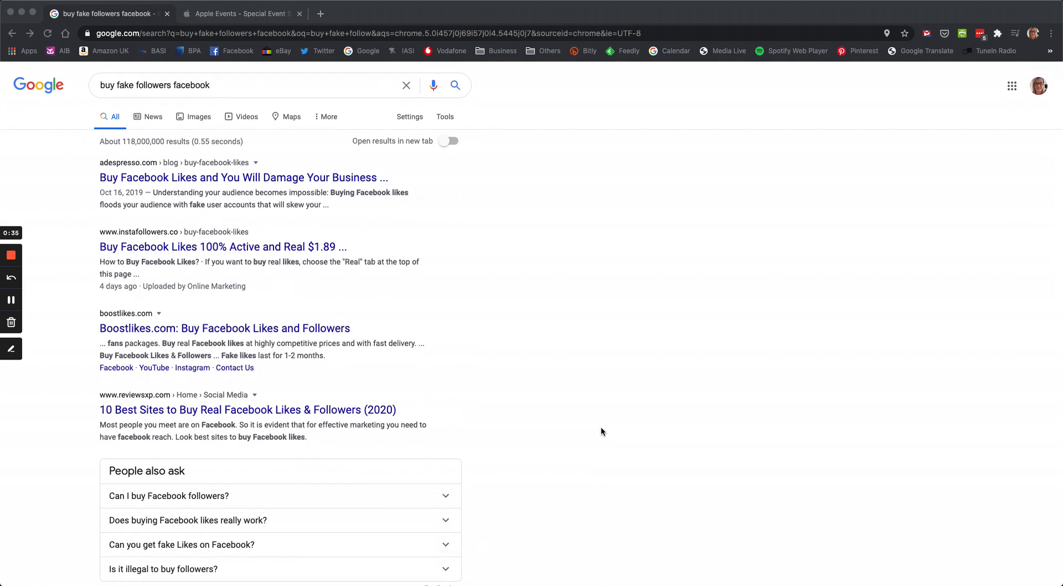
mouse_move(596, 429)
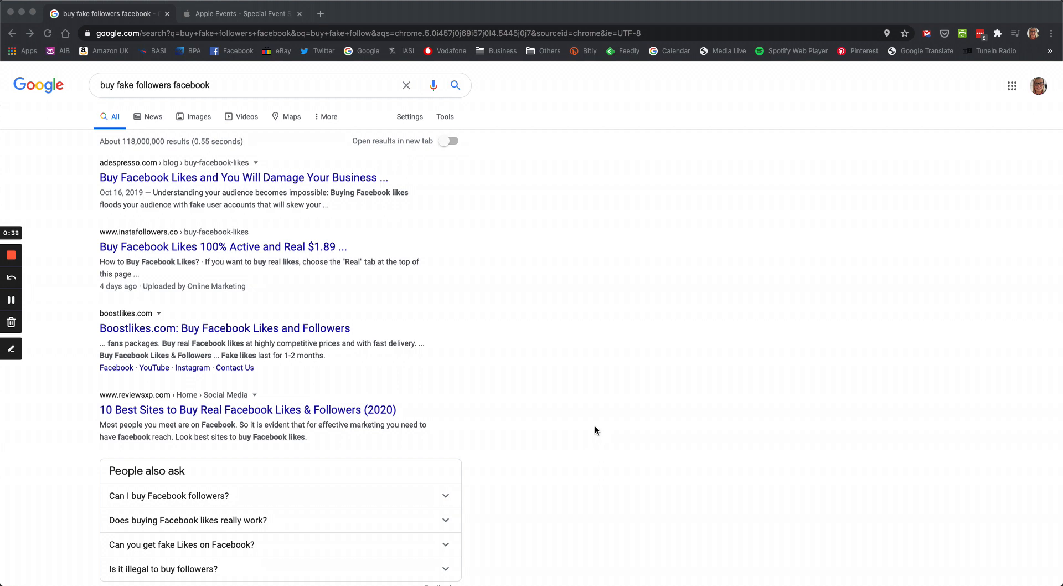
mouse_move(603, 420)
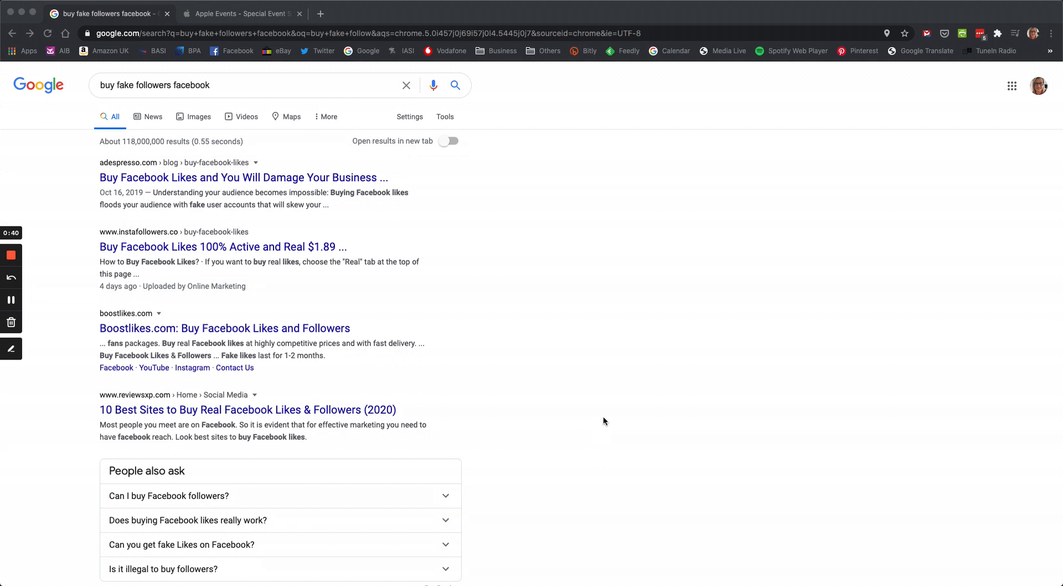
mouse_move(610, 409)
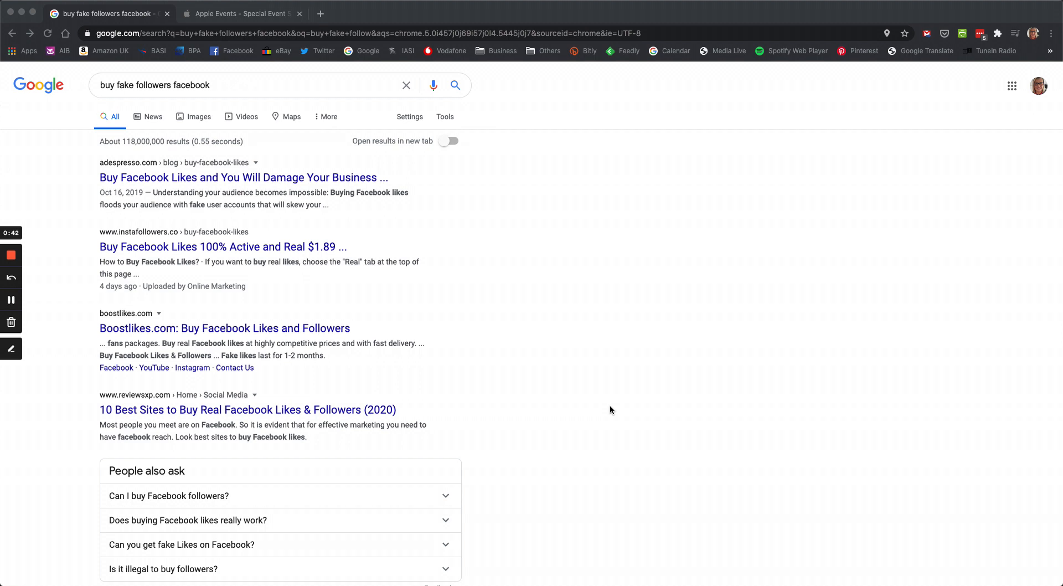
mouse_move(599, 412)
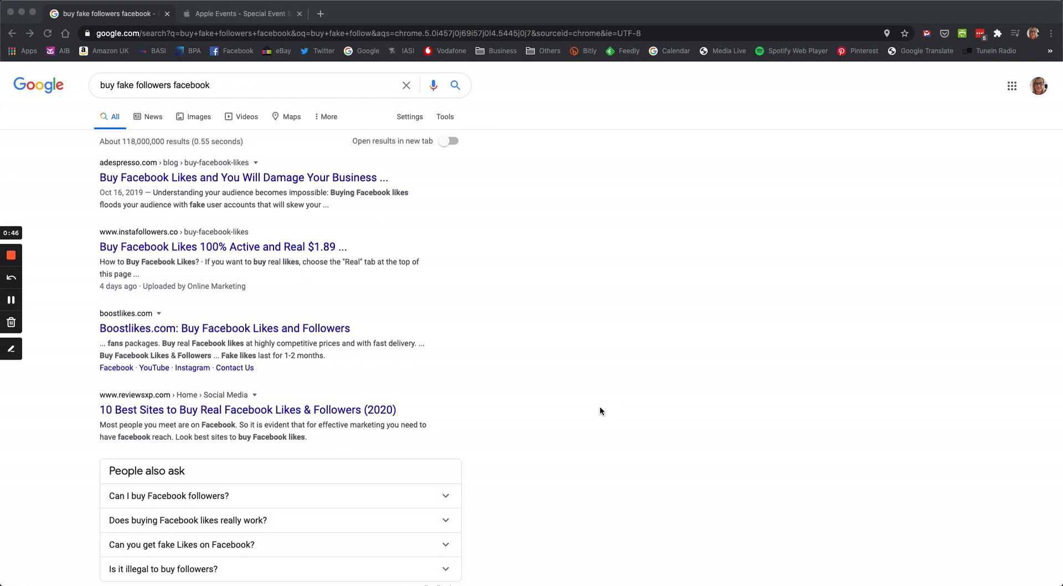
mouse_move(638, 416)
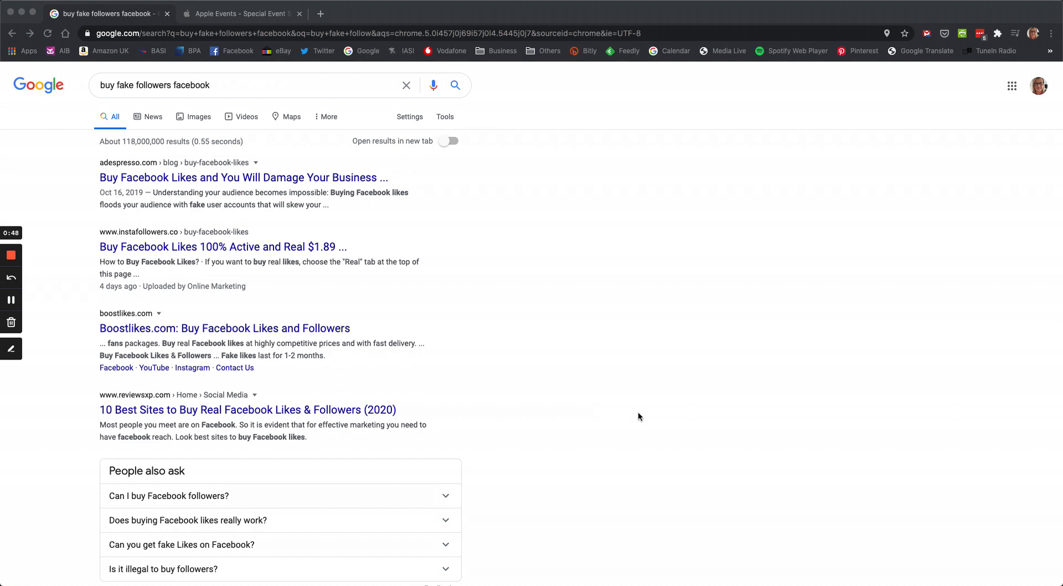
mouse_move(650, 416)
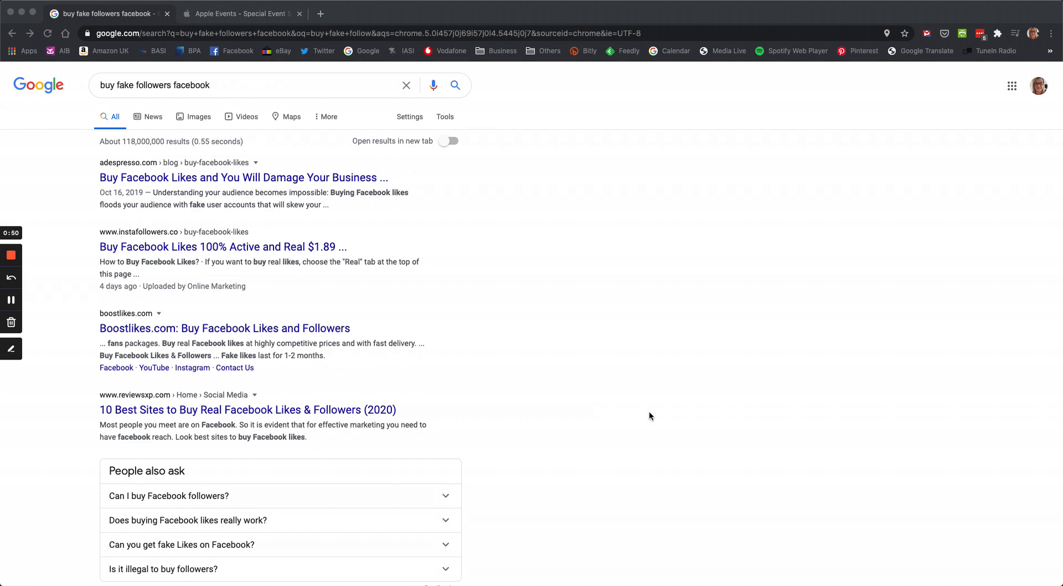